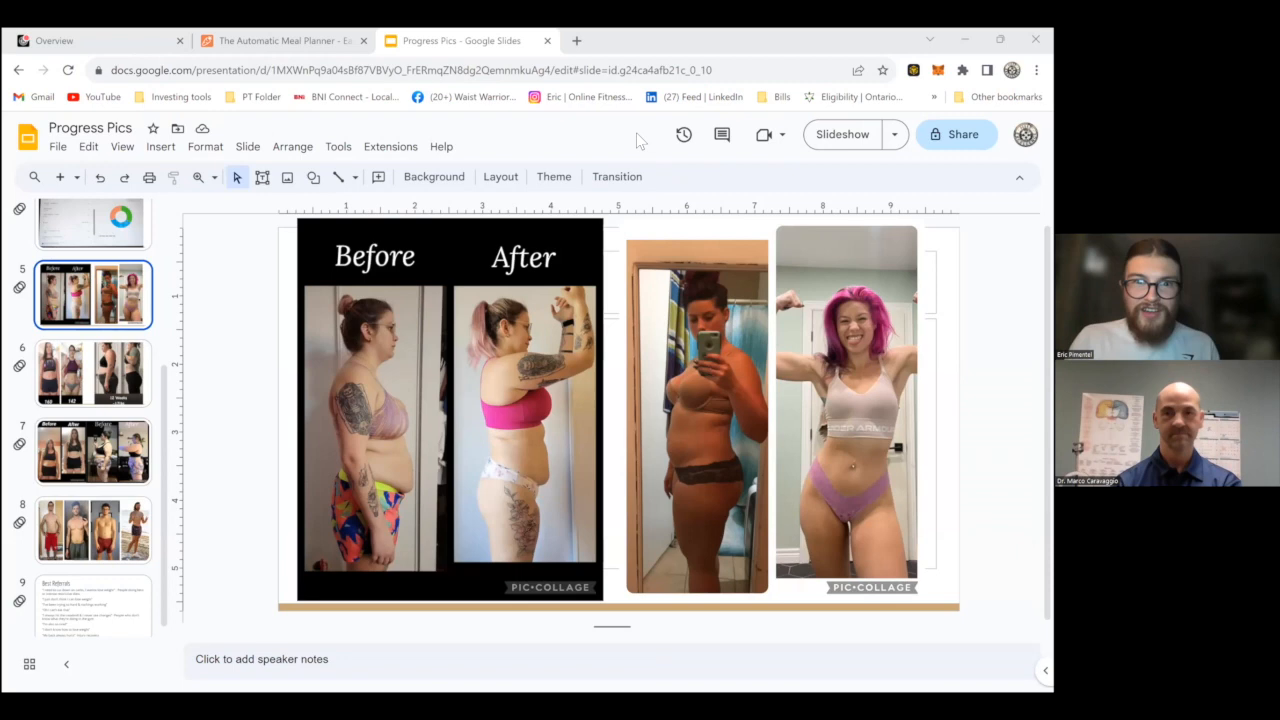
mouse_move(535, 363)
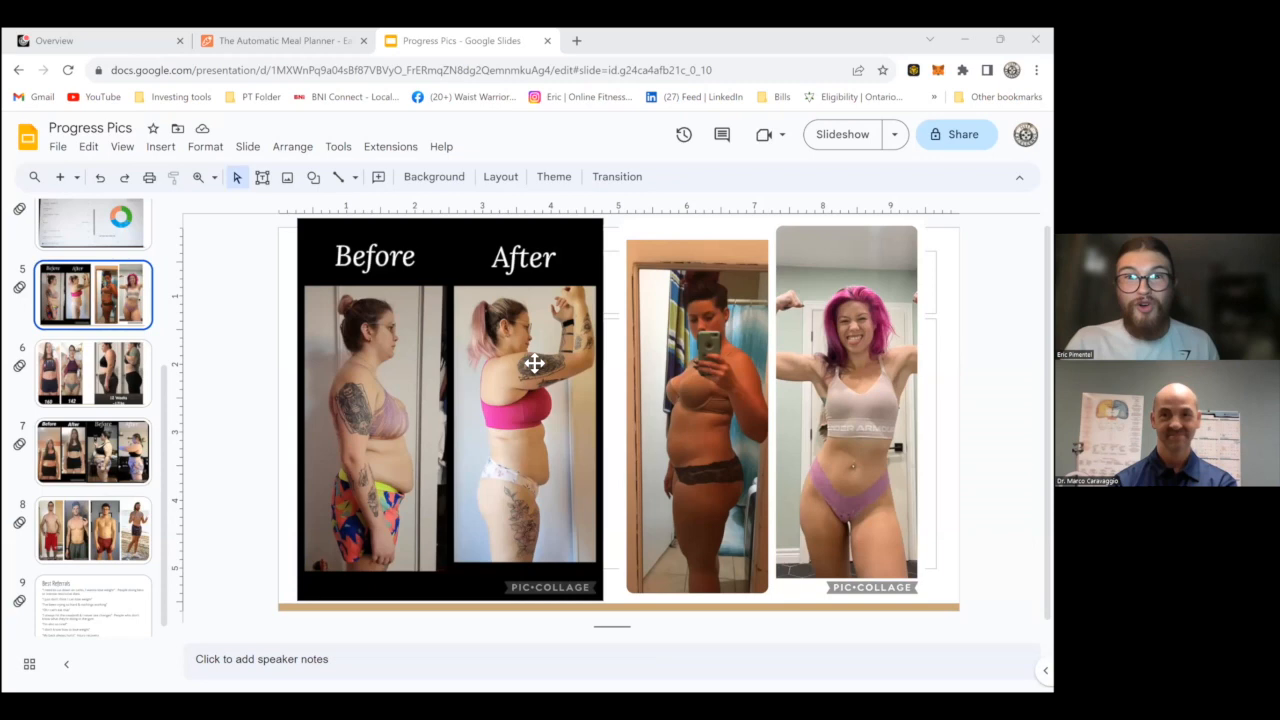
mouse_move(840, 499)
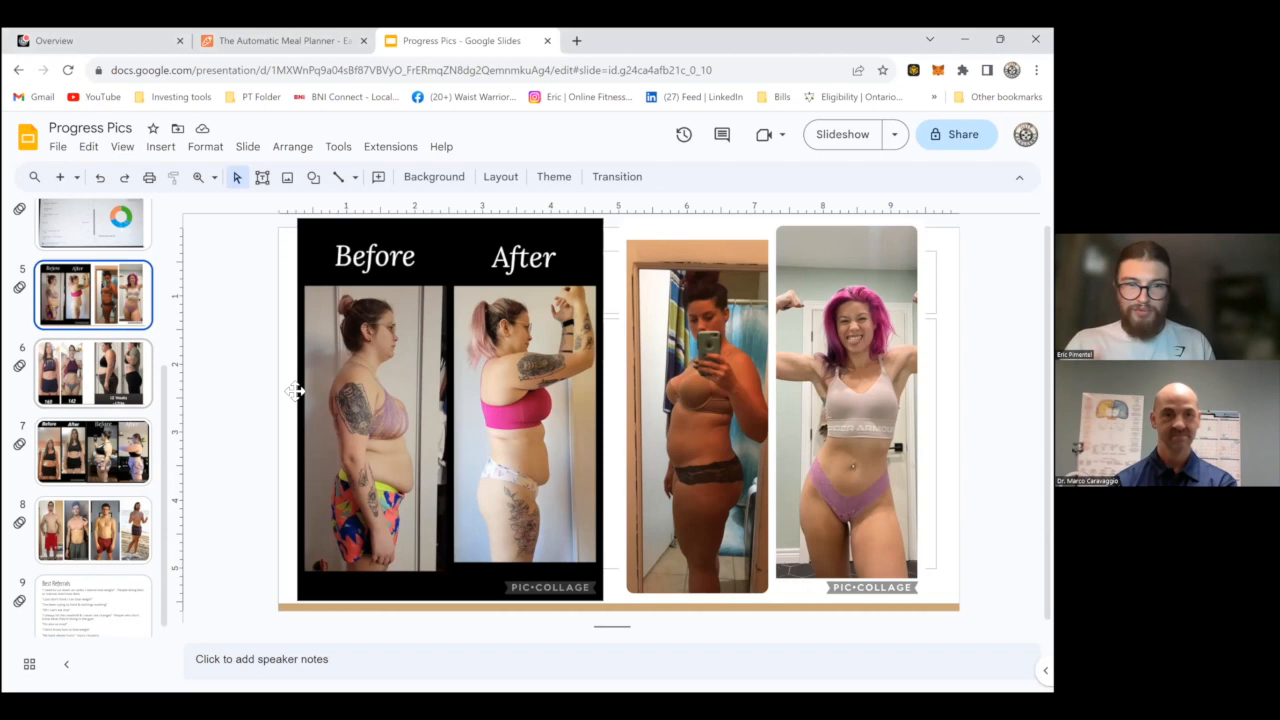
View slide 6 (160 and 142 photos), slide 8, then return to slide 7's Before/After collages.
left_click(92, 373)
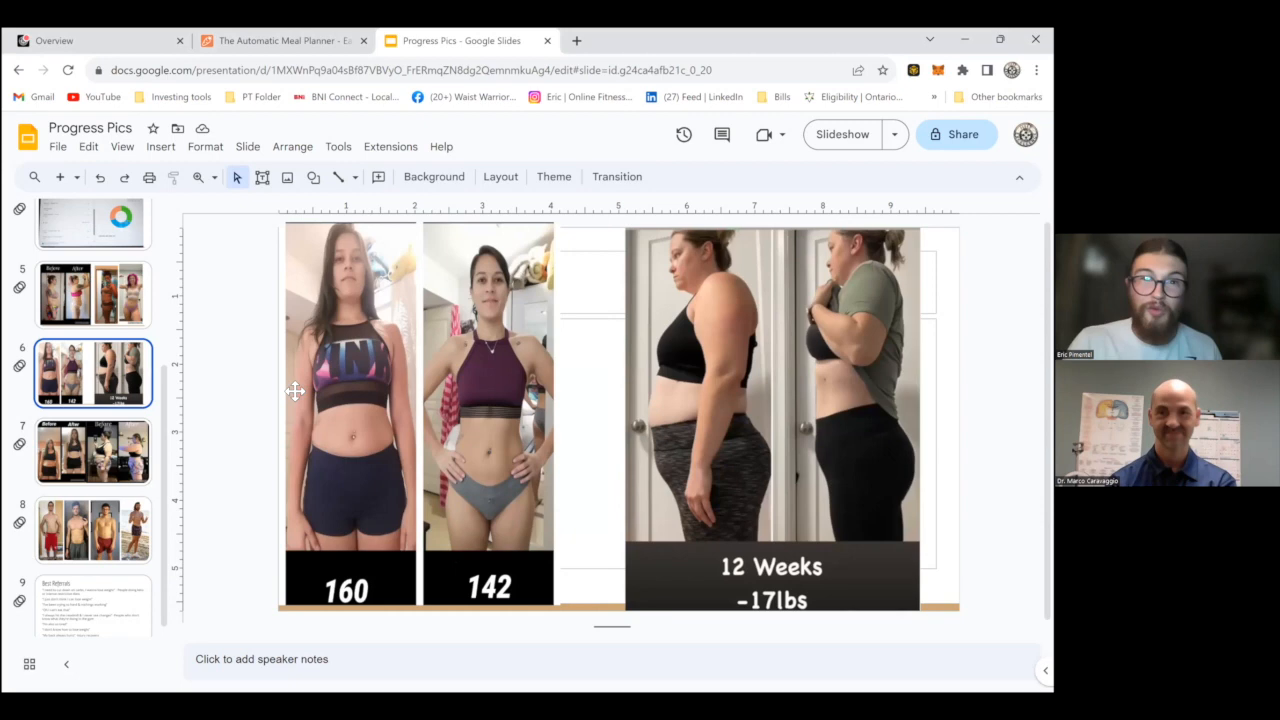
left_click(93, 529)
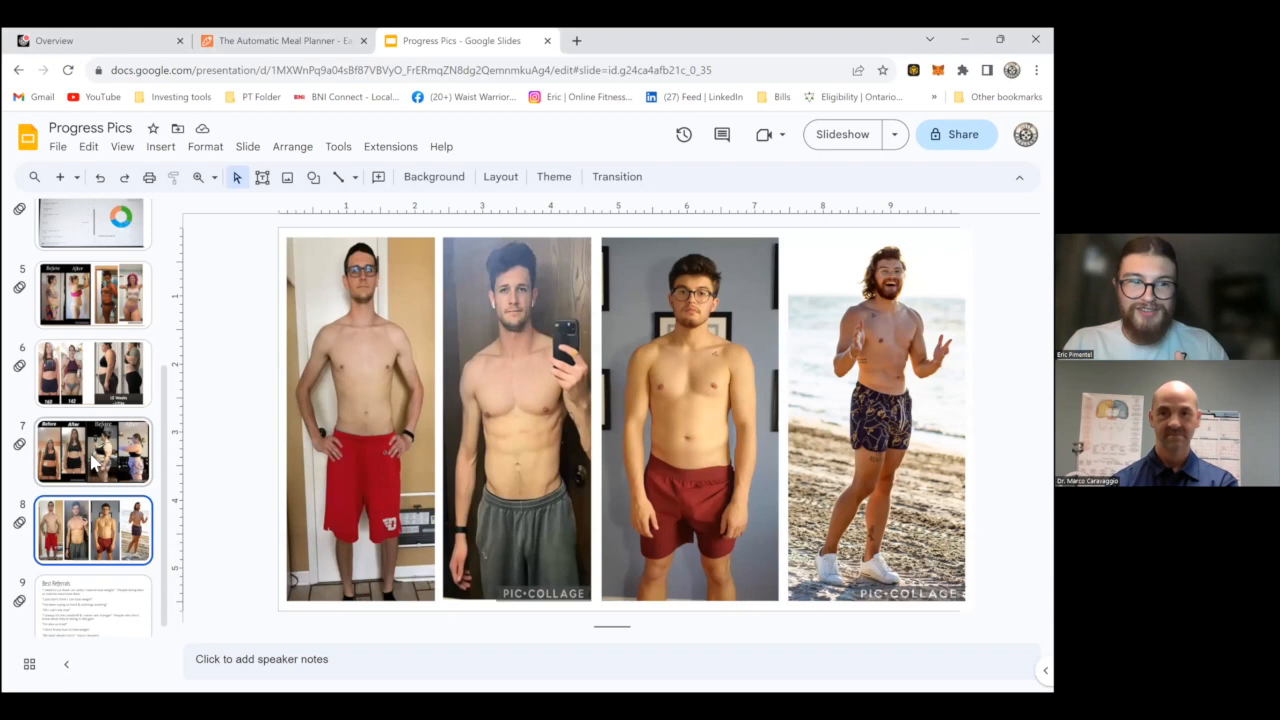
left_click(92, 451)
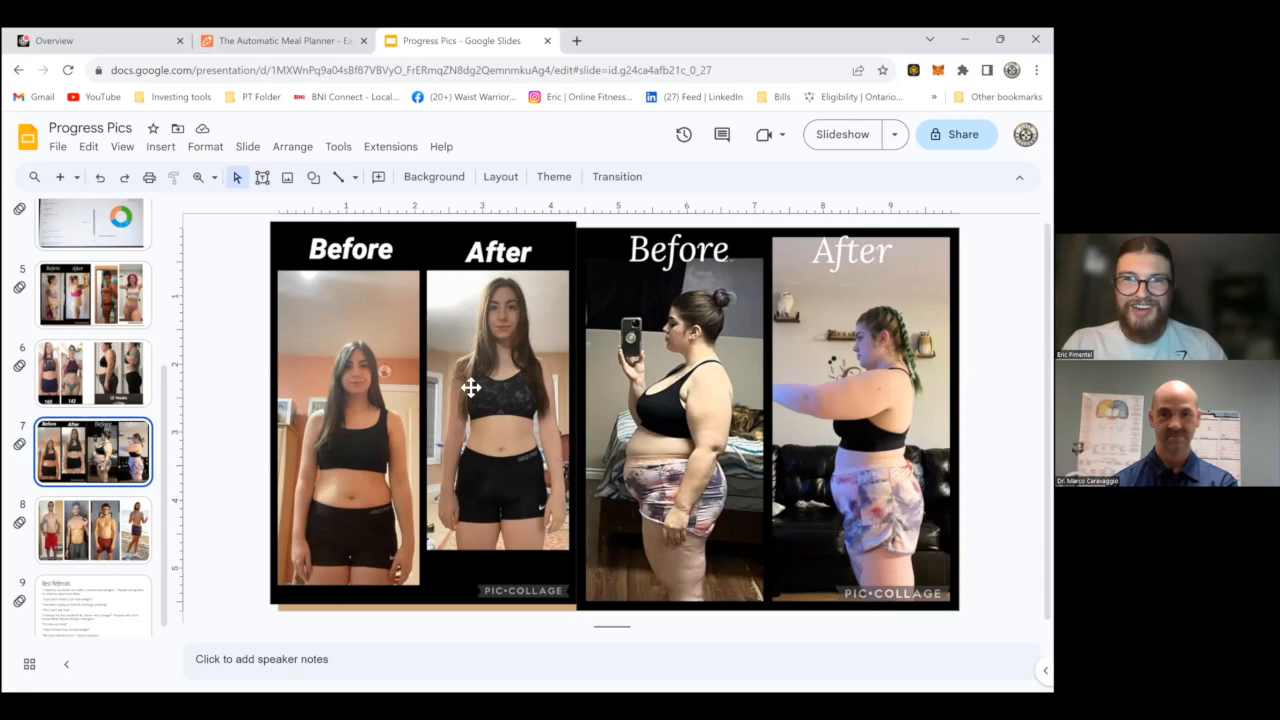